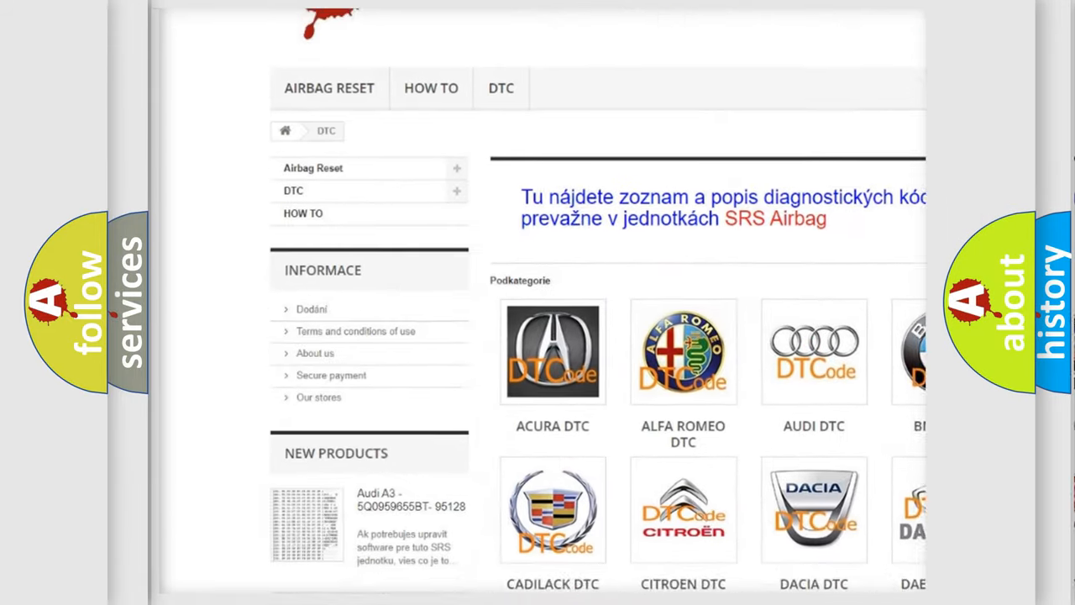
{"action": "scroll", "scroll_direction": "down", "scroll_amount": 3}
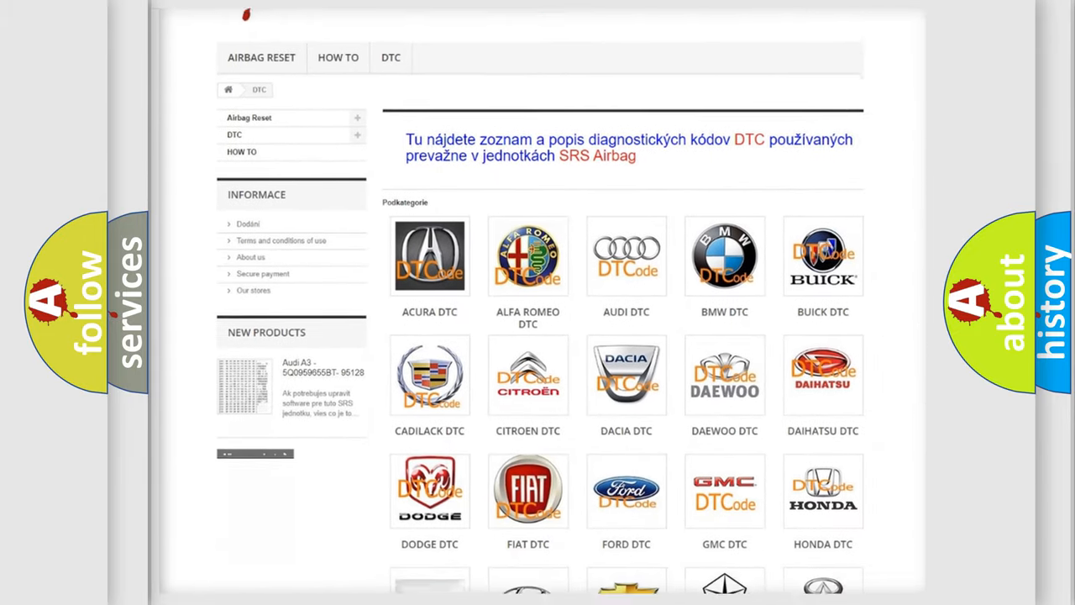
{"action": "scroll", "scroll_direction": "down", "scroll_amount": 3}
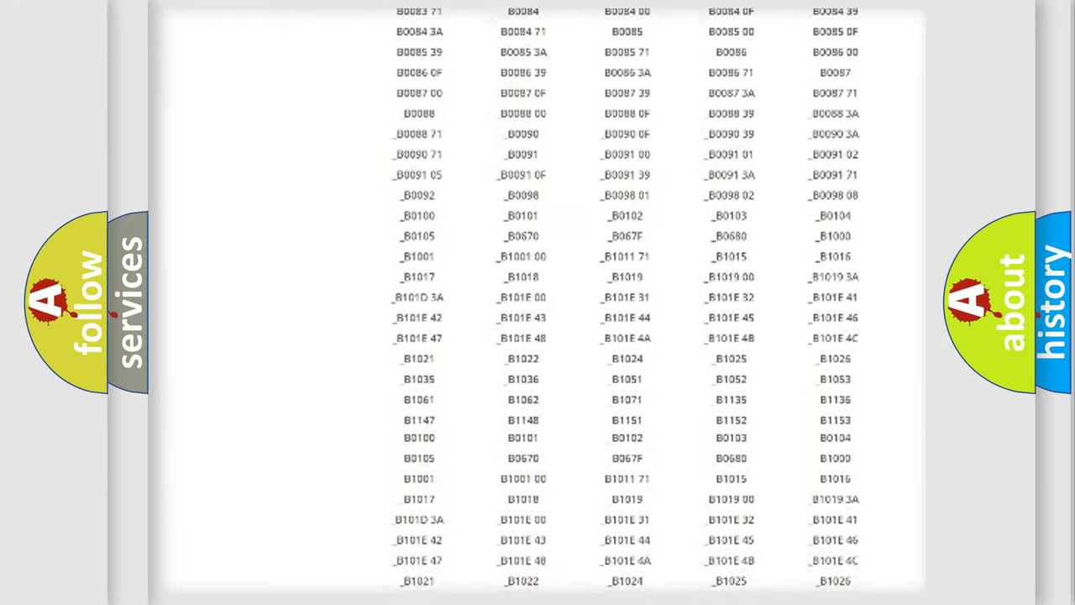
{"action": "scroll", "scroll_direction": "down", "scroll_amount": 3}
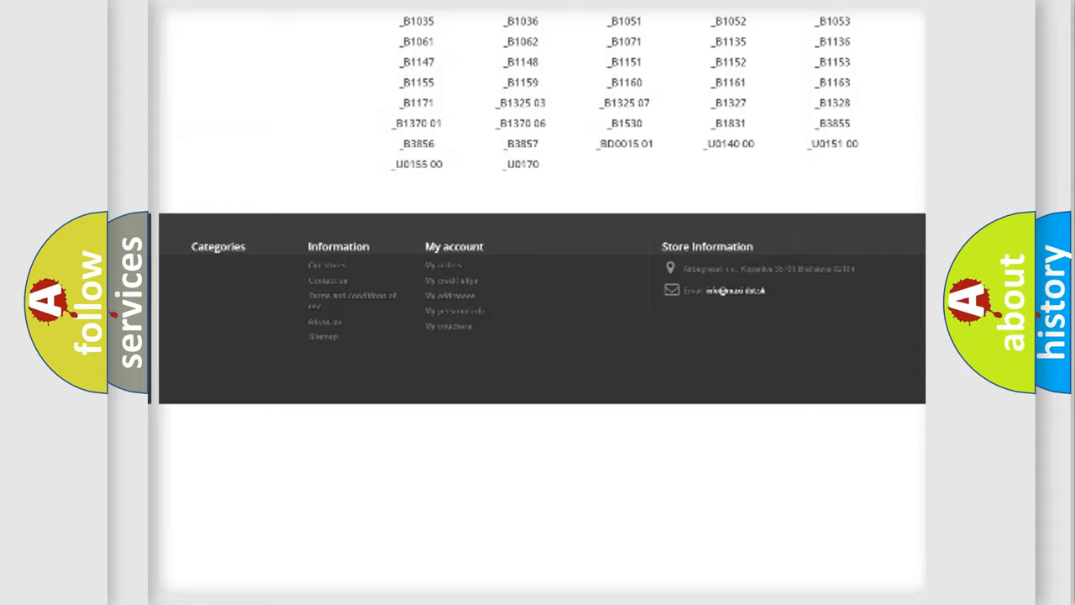